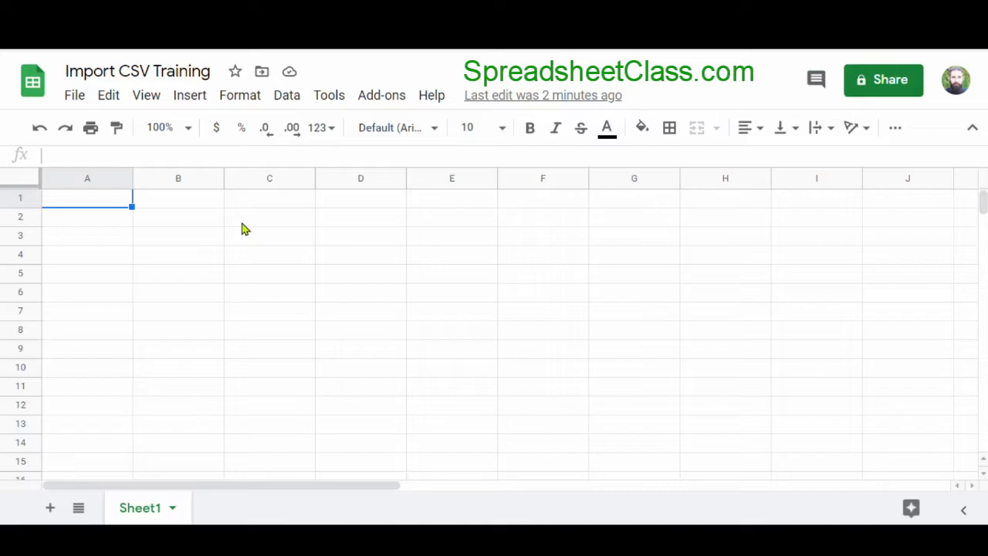
pyautogui.moveTo(244, 203)
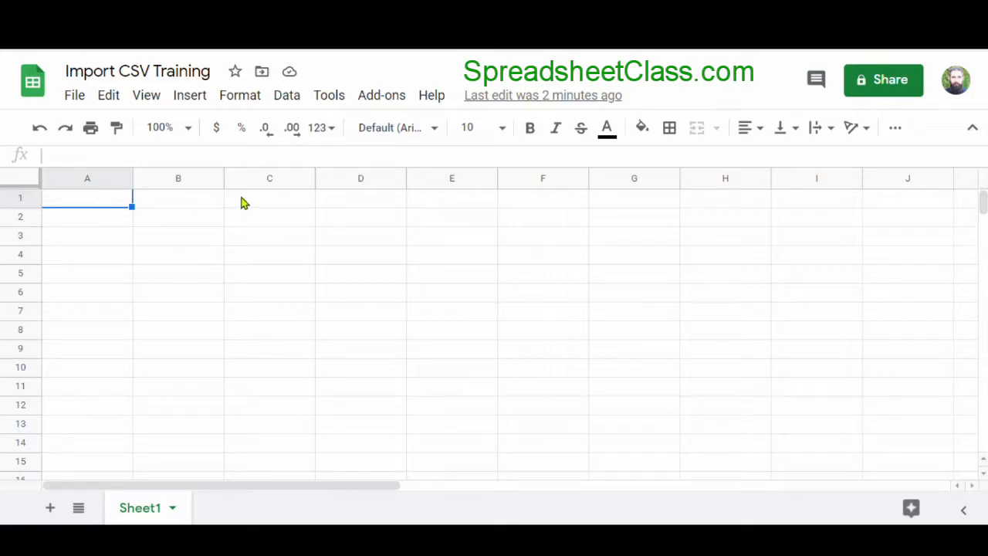
pyautogui.moveTo(209, 228)
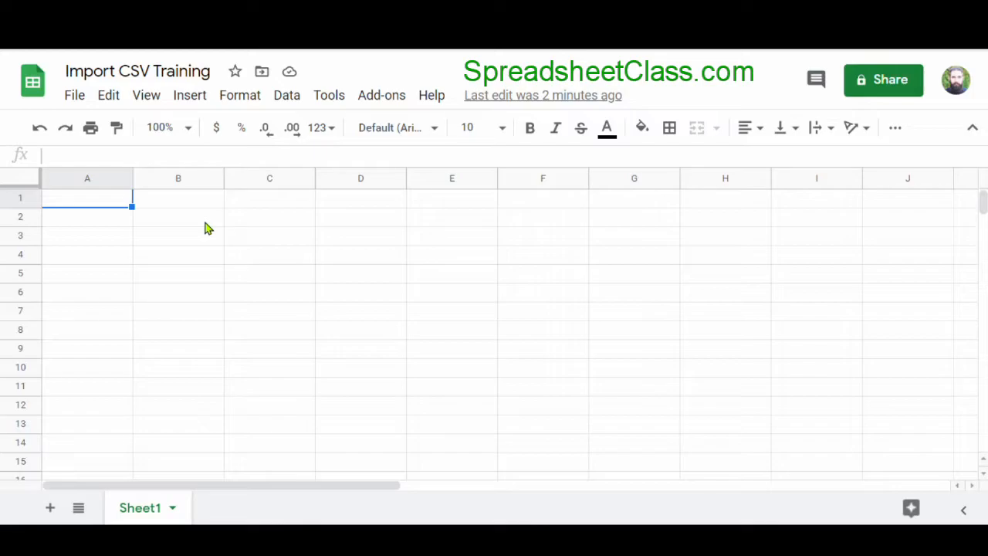
# Step: Open the File menu of the blank Import CSV Training spreadsheet
pyautogui.click(74, 94)
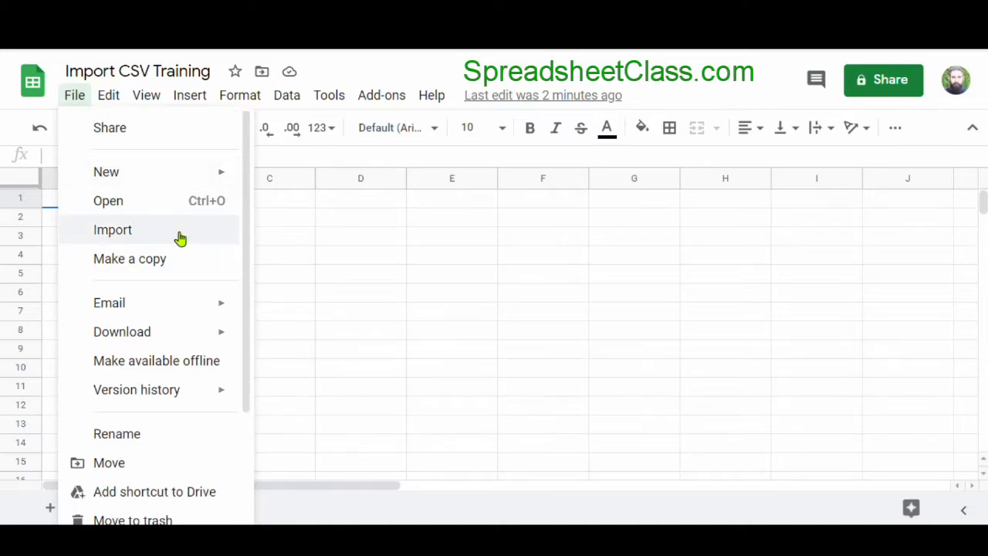
# Step: Upload CSV Sales Data.csv through File > Import from the device
pyautogui.click(113, 229)
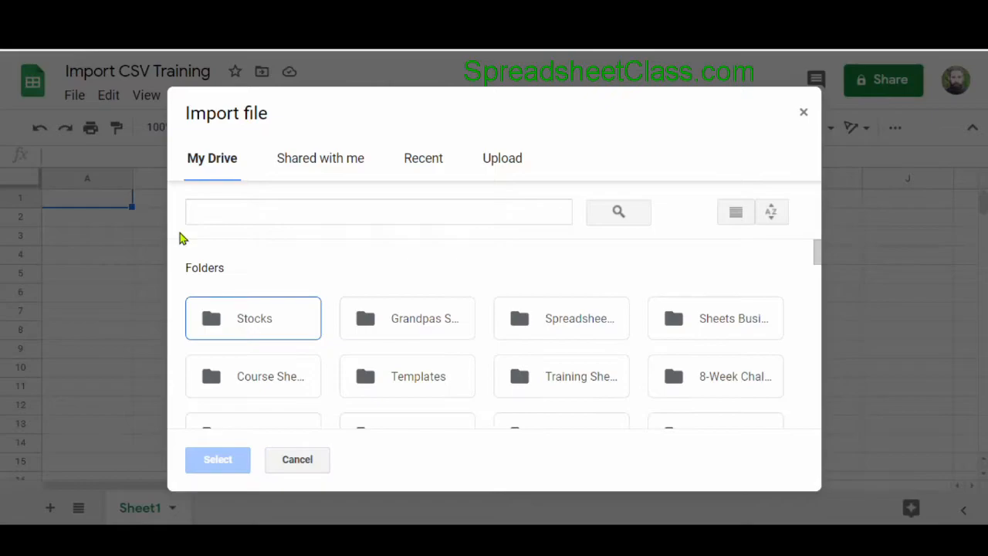
pyautogui.moveTo(503, 158)
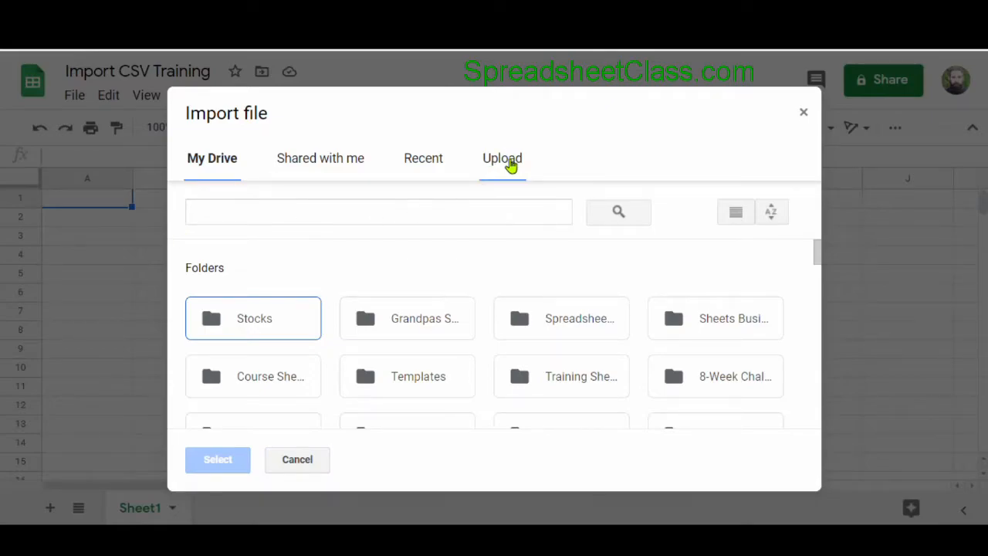
pyautogui.click(501, 158)
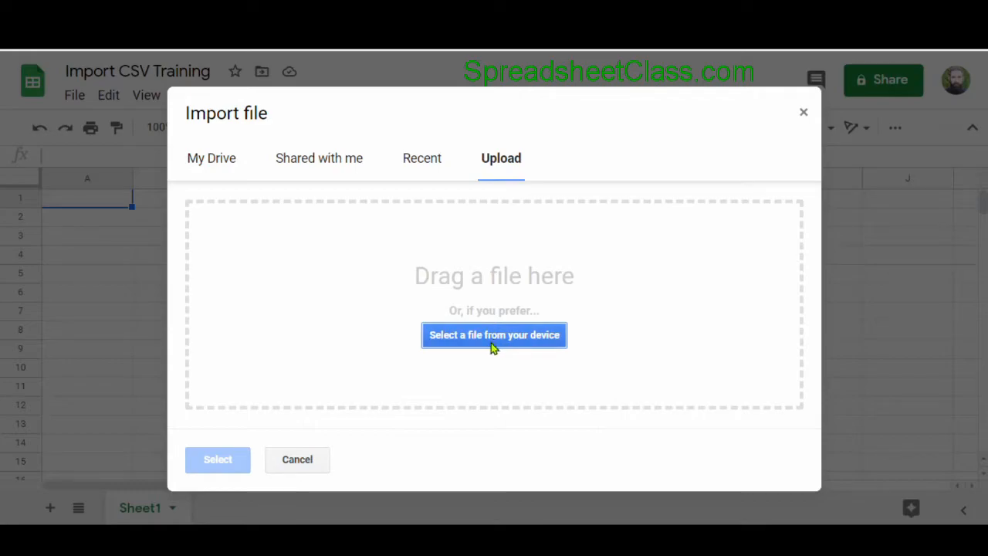
pyautogui.click(494, 335)
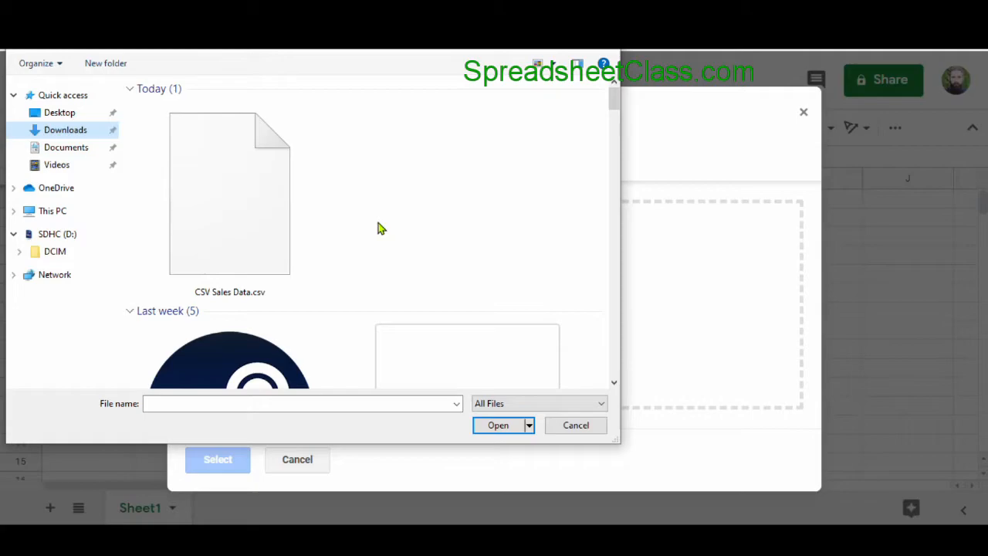
pyautogui.moveTo(207, 60)
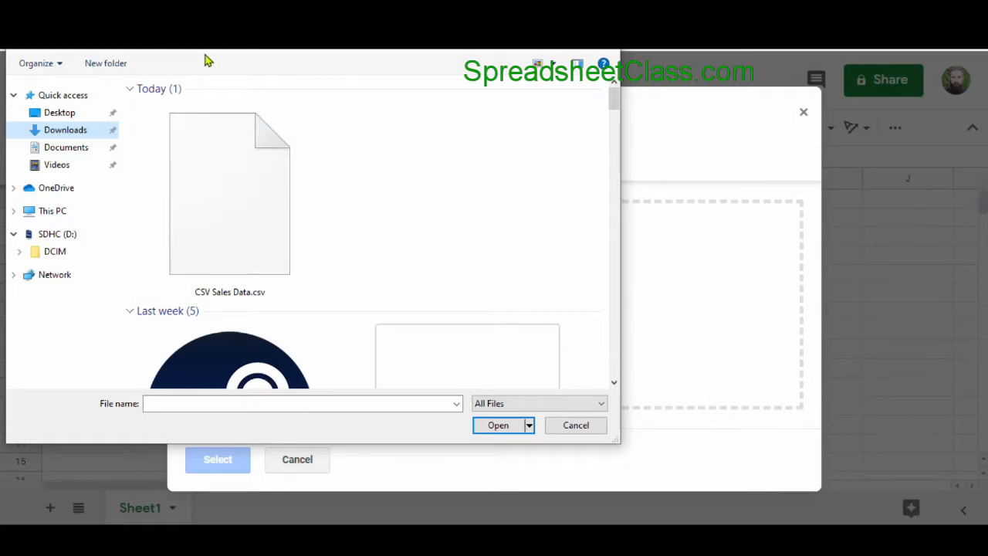
pyautogui.click(229, 193)
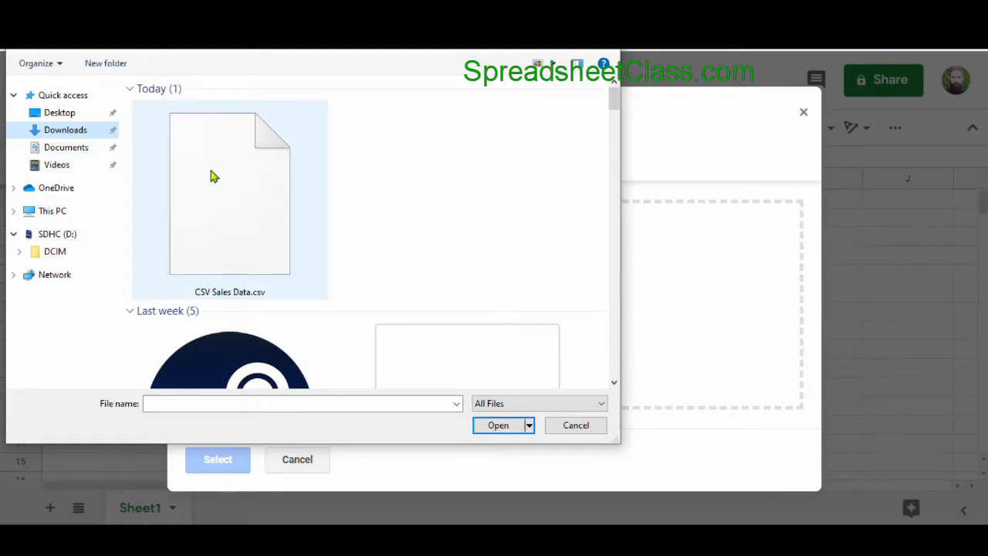
pyautogui.moveTo(215, 176)
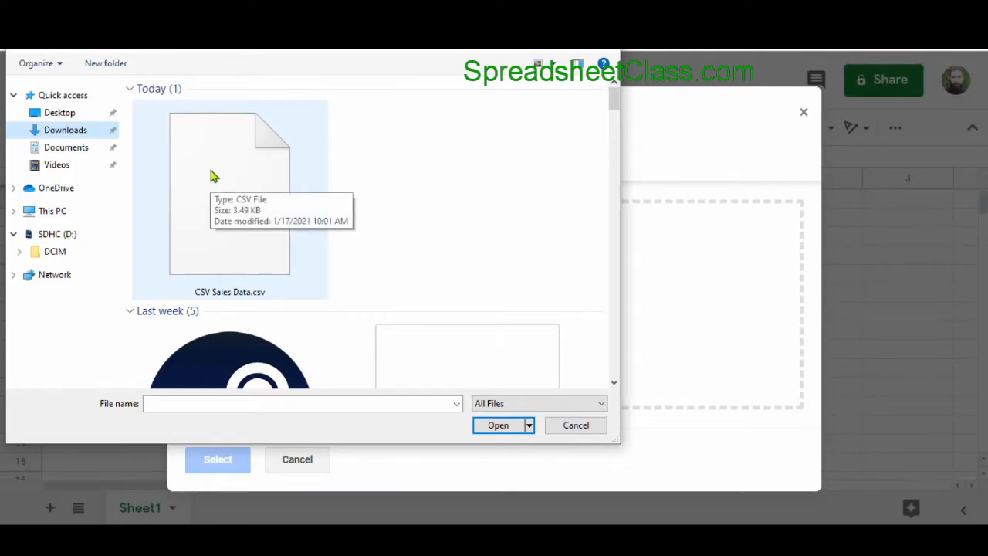
pyautogui.click(498, 424)
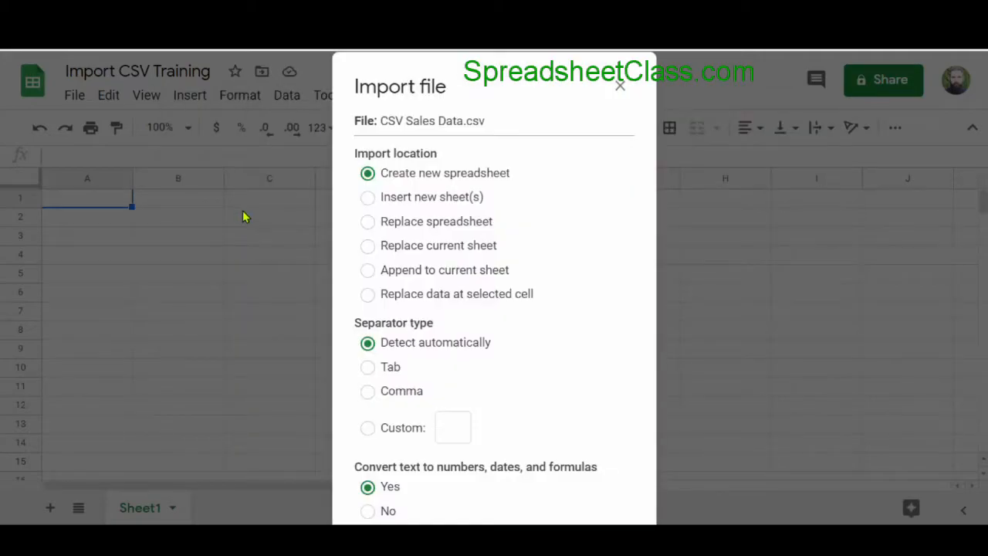
pyautogui.moveTo(270, 237)
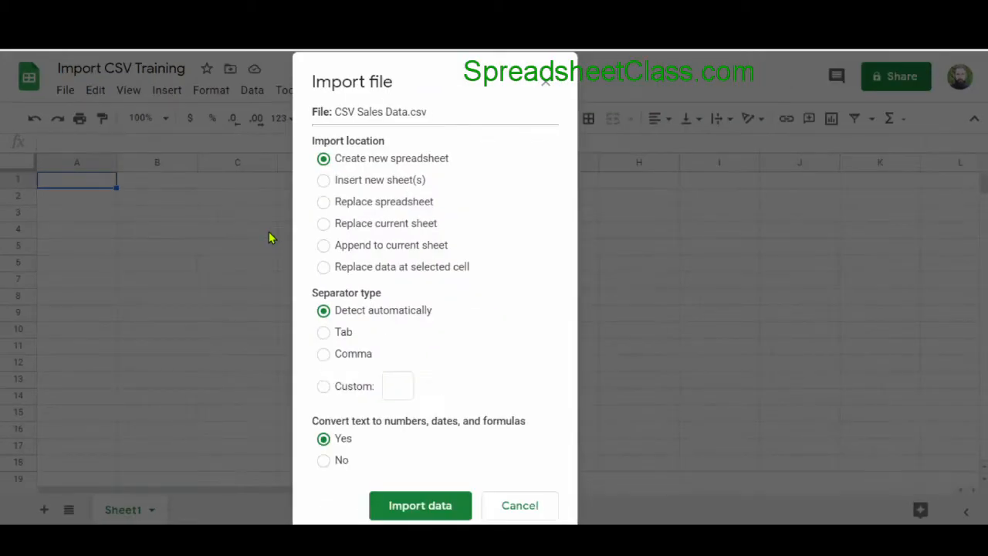
# Step: Import the CSV into Sheet1, replacing data at the selected cell
pyautogui.click(324, 266)
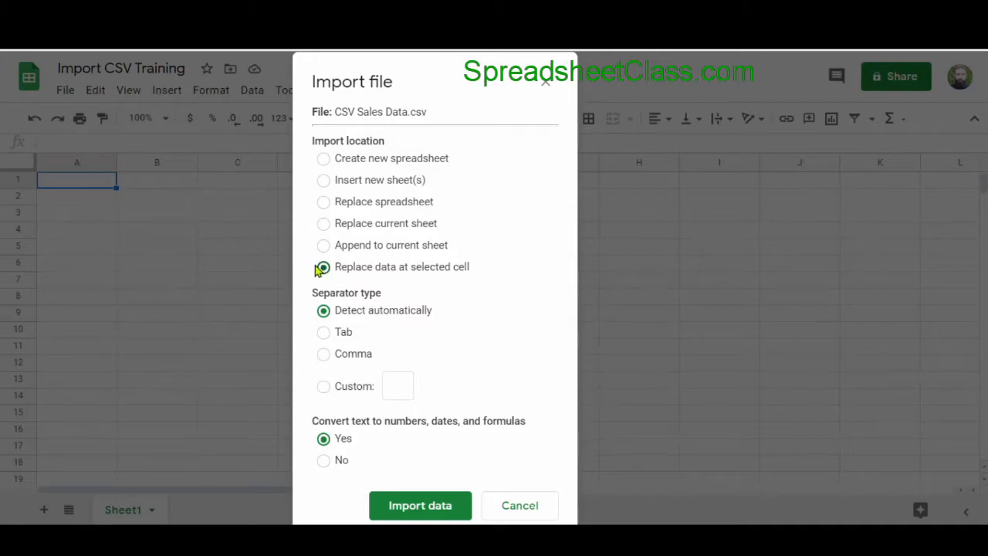
pyautogui.click(420, 505)
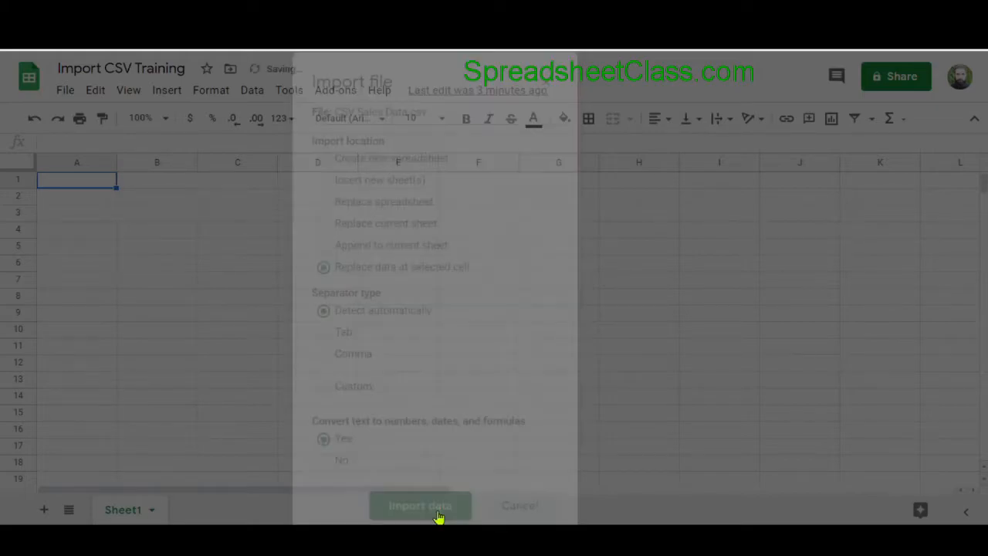
pyautogui.click(420, 506)
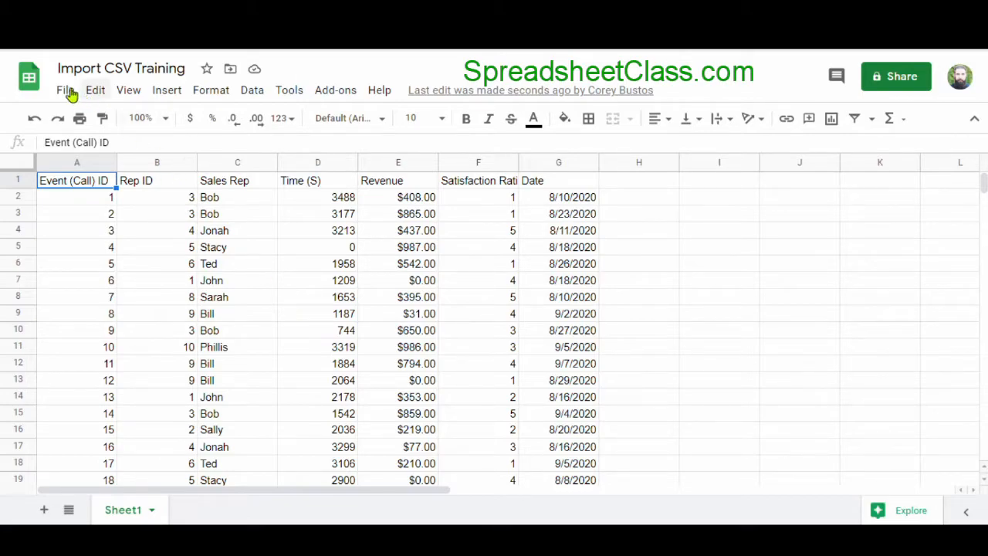
# Step: Upload CSV Sales Data.csv again via File > Import from the device
pyautogui.click(65, 90)
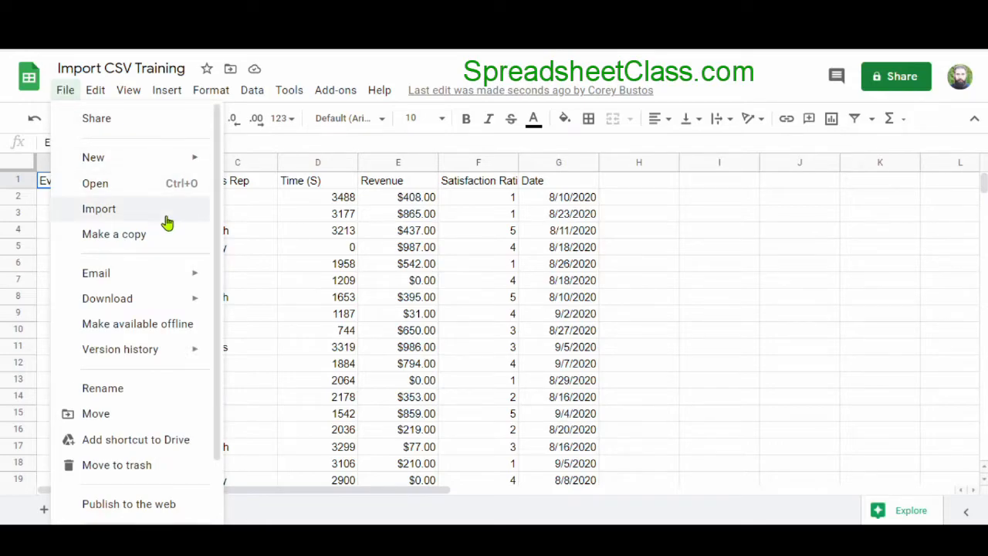
pyautogui.click(98, 209)
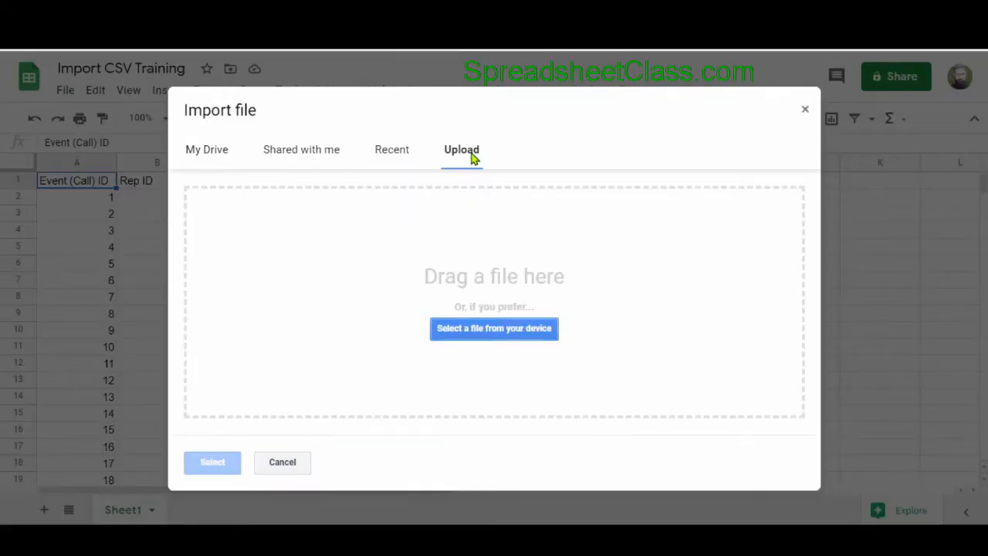
pyautogui.click(493, 328)
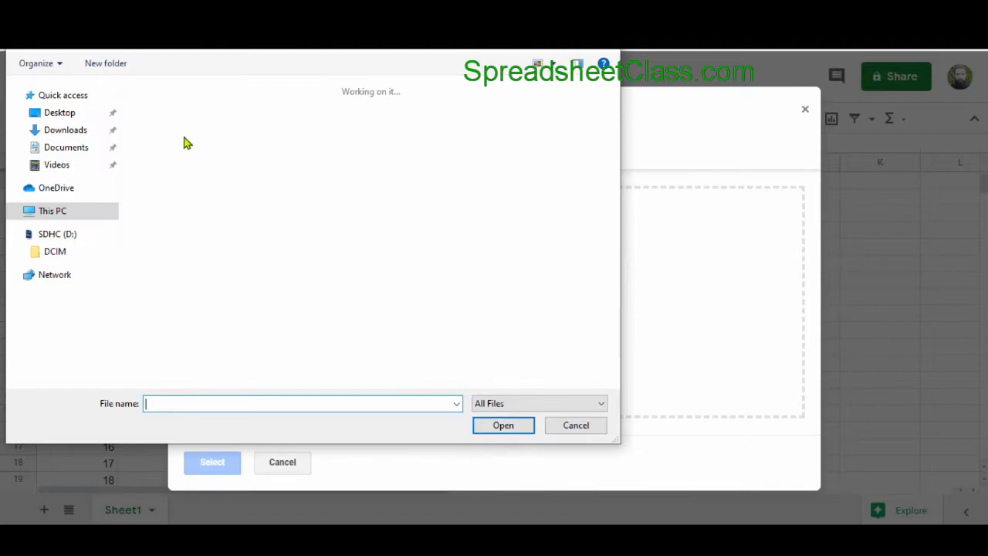
pyautogui.click(503, 425)
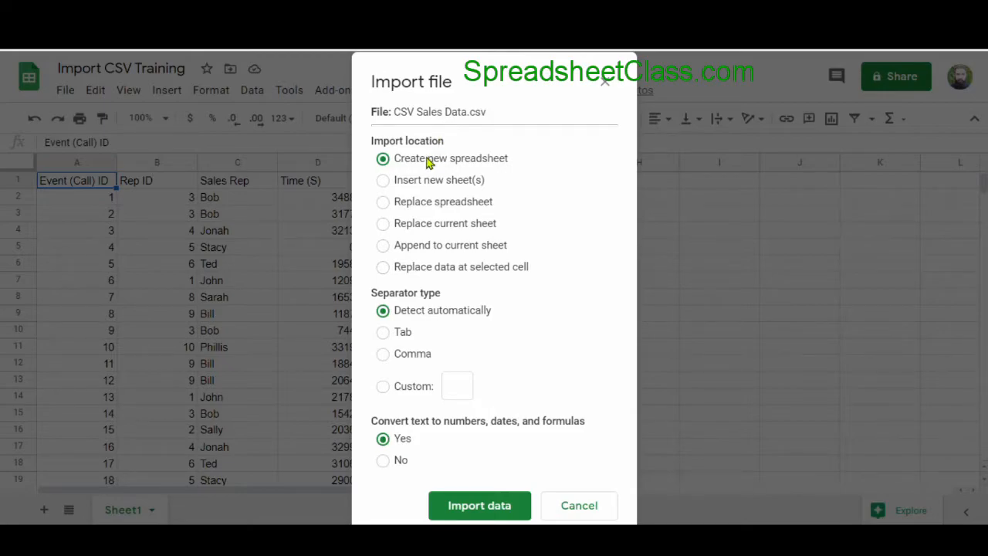
pyautogui.moveTo(479, 505)
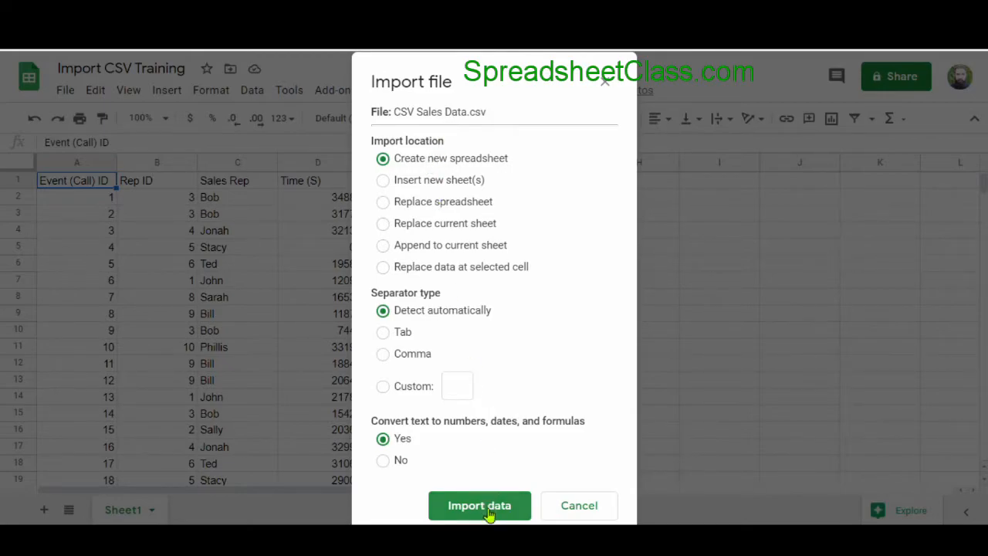
# Step: Import the CSV sales data, creating a new spreadsheet
pyautogui.click(479, 505)
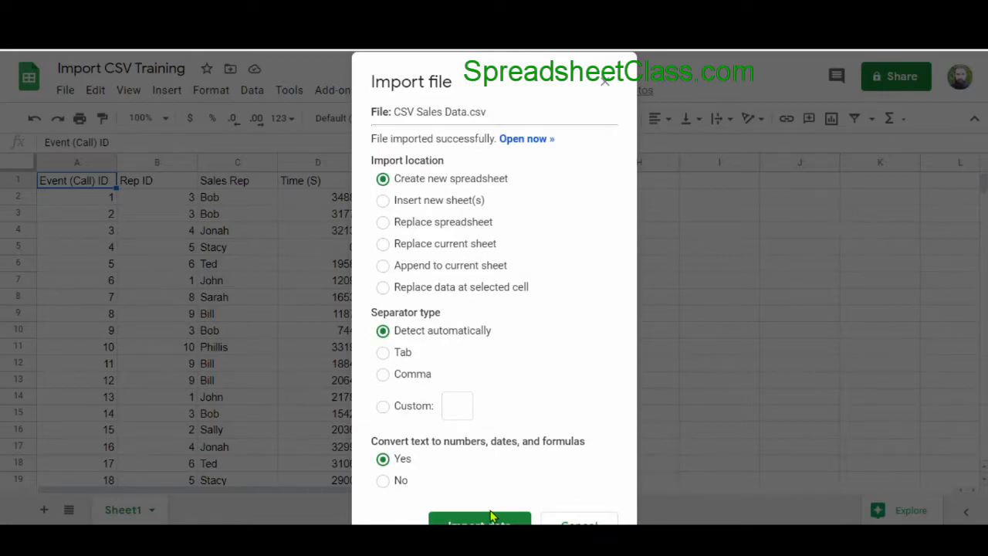
pyautogui.moveTo(528, 161)
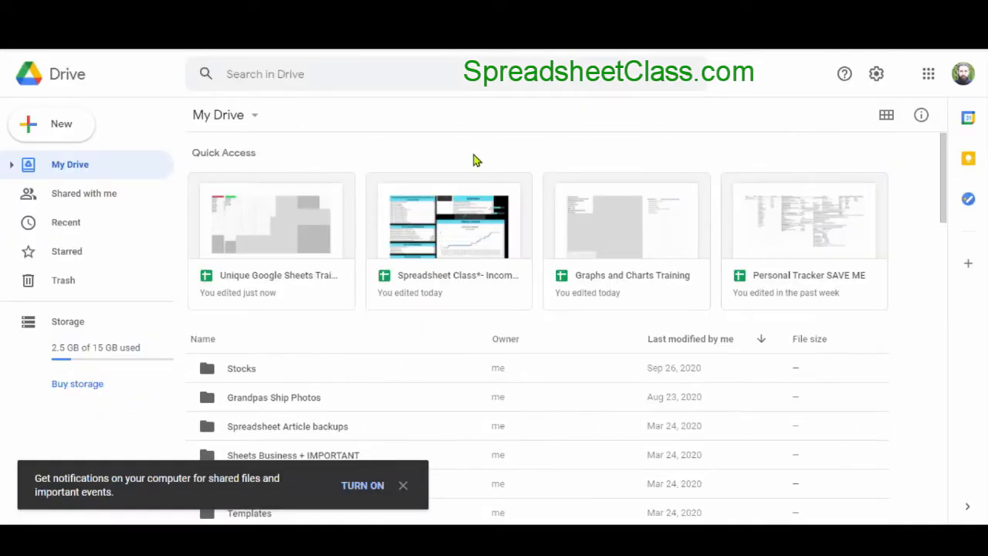
# Step: Open Drive Settings with conversion of uploads to Docs editor format enabled
pyautogui.click(876, 73)
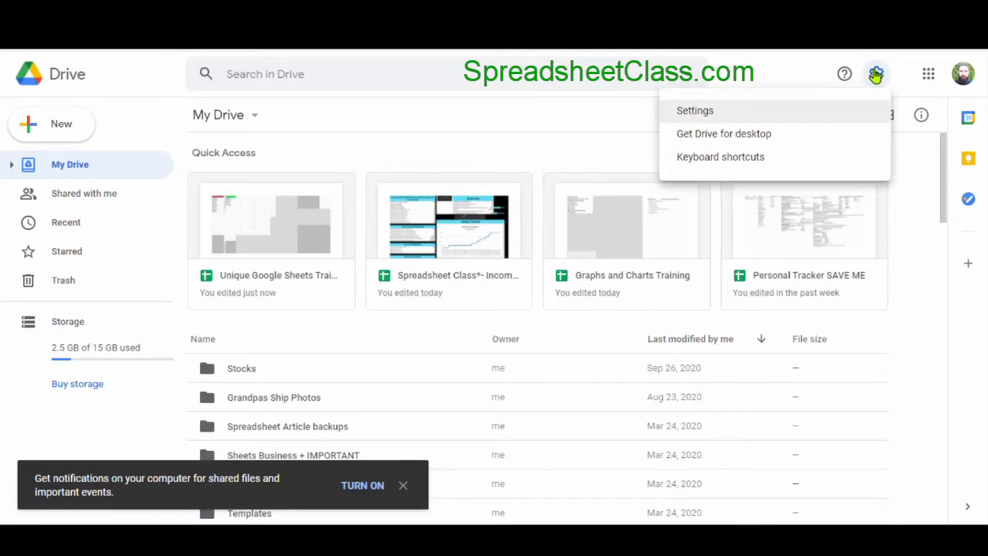
pyautogui.click(695, 110)
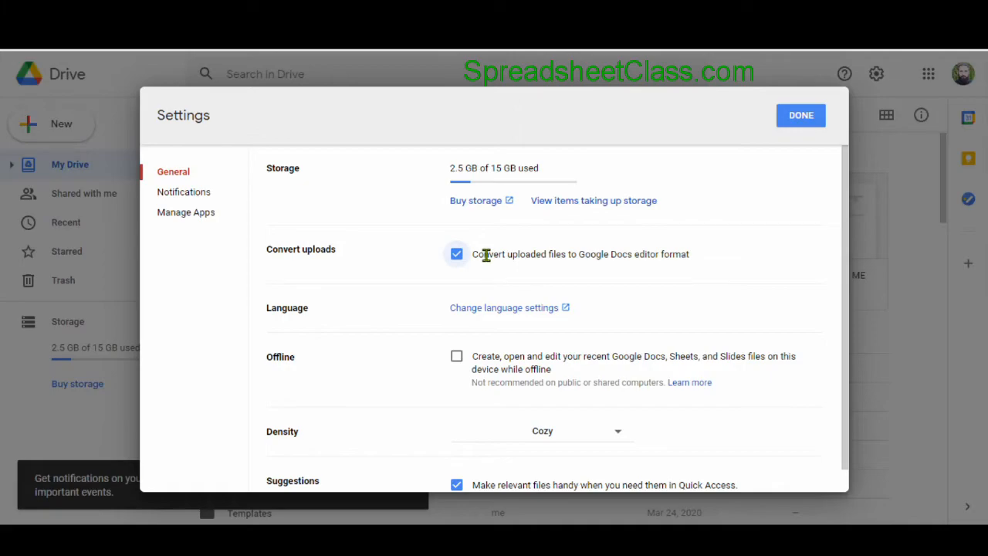
pyautogui.moveTo(565, 254)
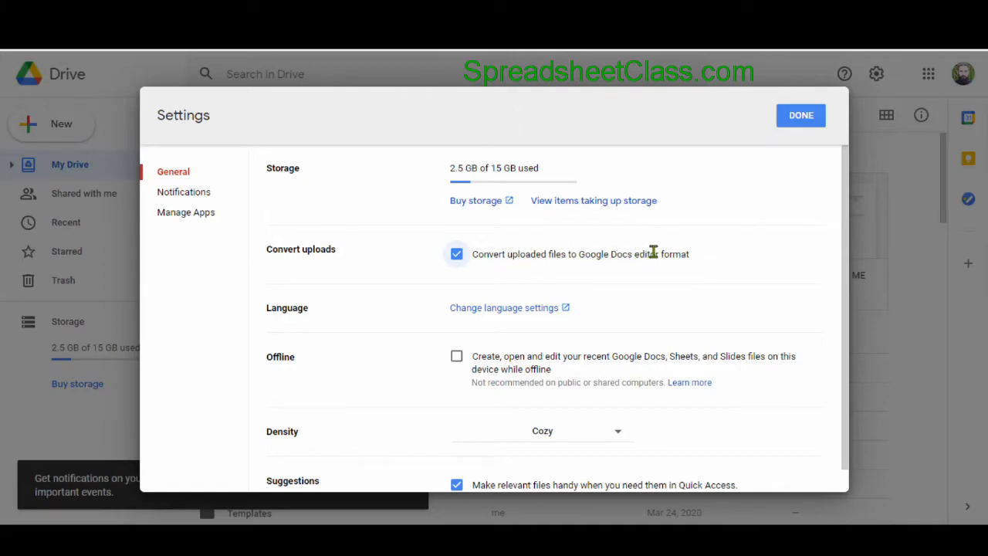
pyautogui.moveTo(702, 258)
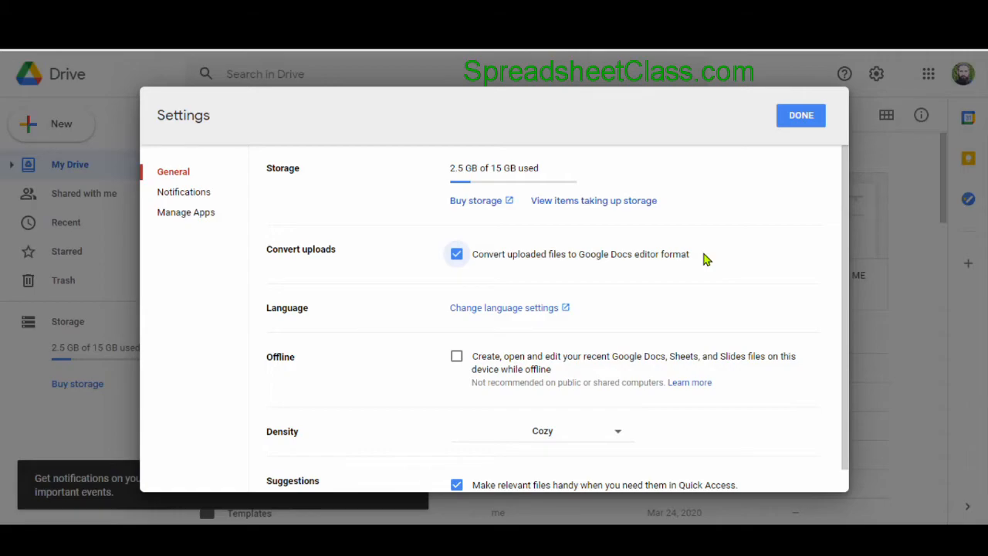
pyautogui.moveTo(540, 249)
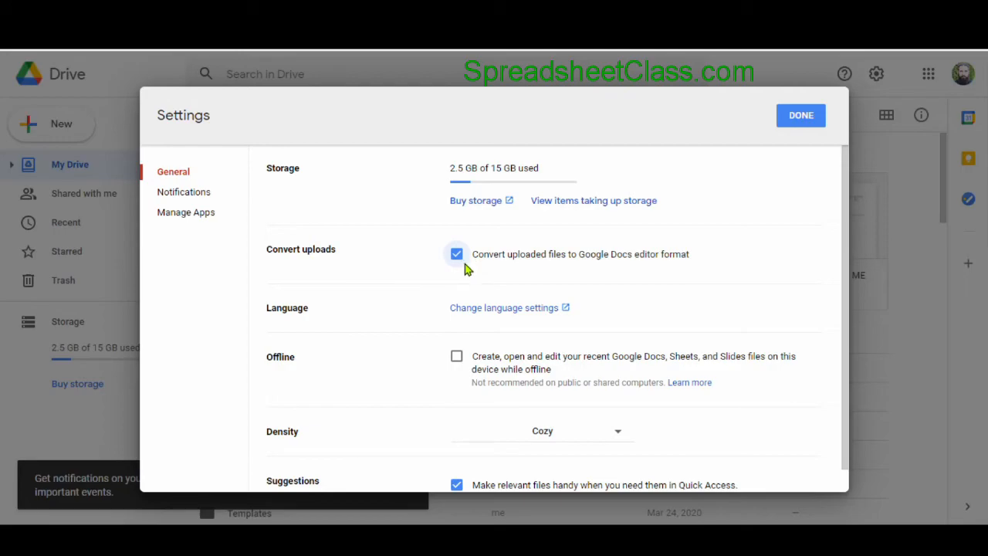
pyautogui.moveTo(739, 286)
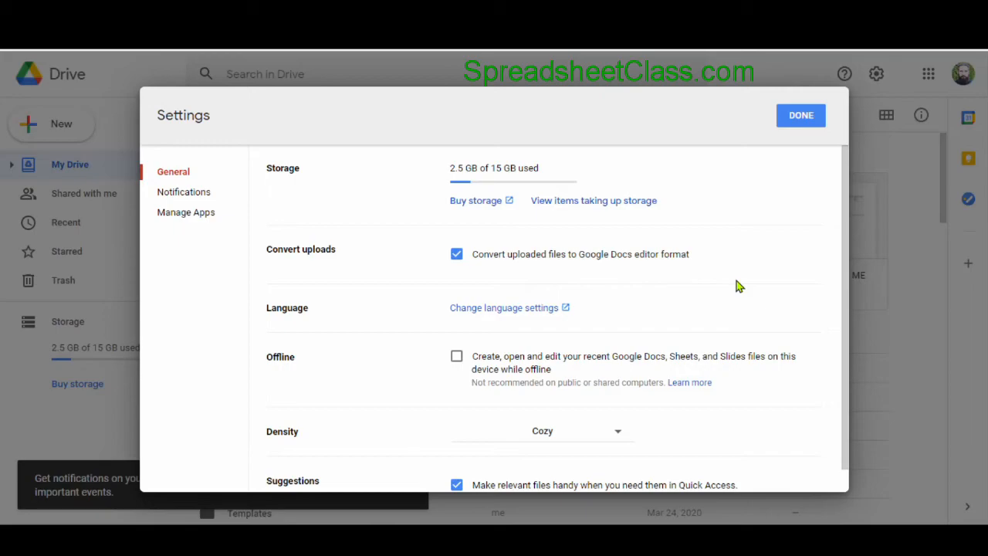
# Step: Close settings and upload CSV Sales Data.csv to My Drive via New > File upload
pyautogui.click(800, 115)
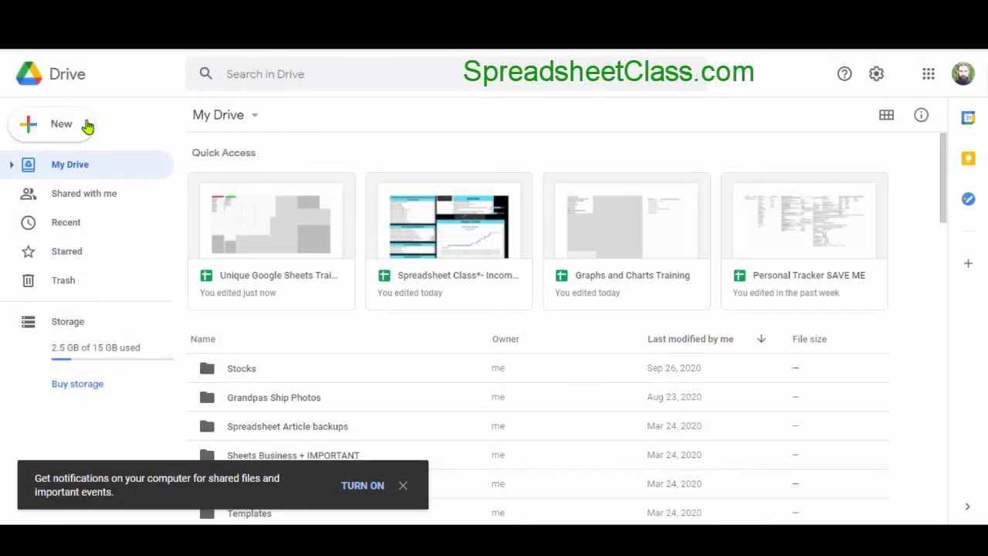
pyautogui.click(51, 124)
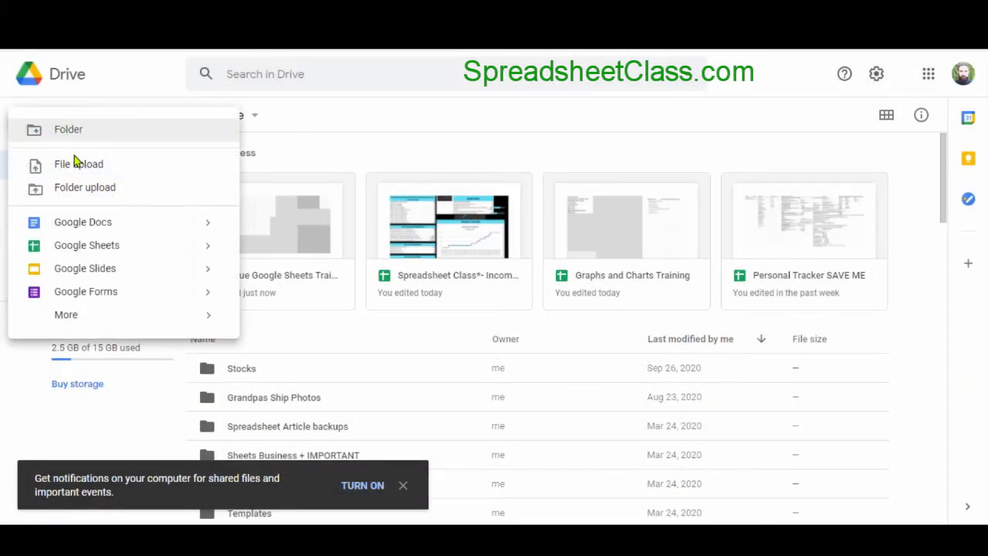
pyautogui.click(79, 163)
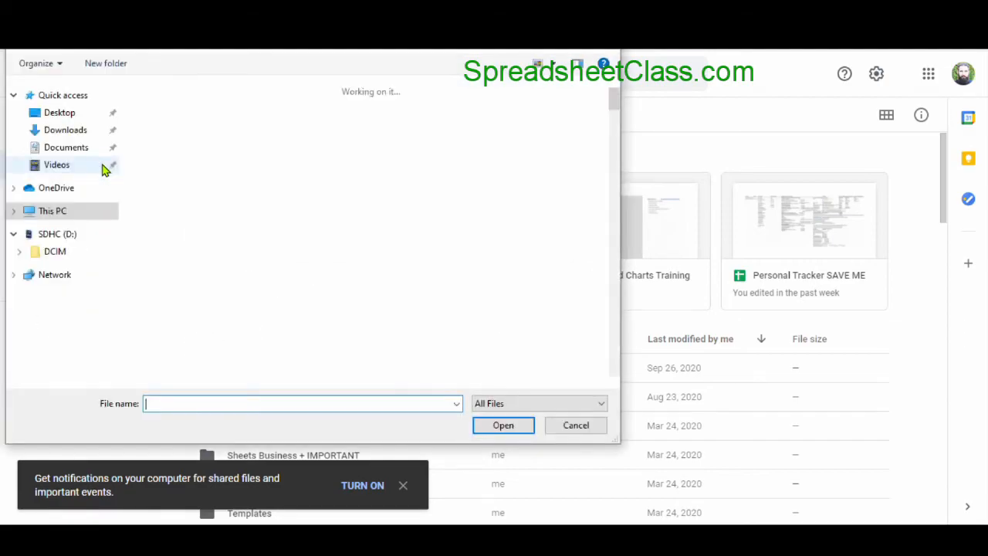
pyautogui.click(502, 425)
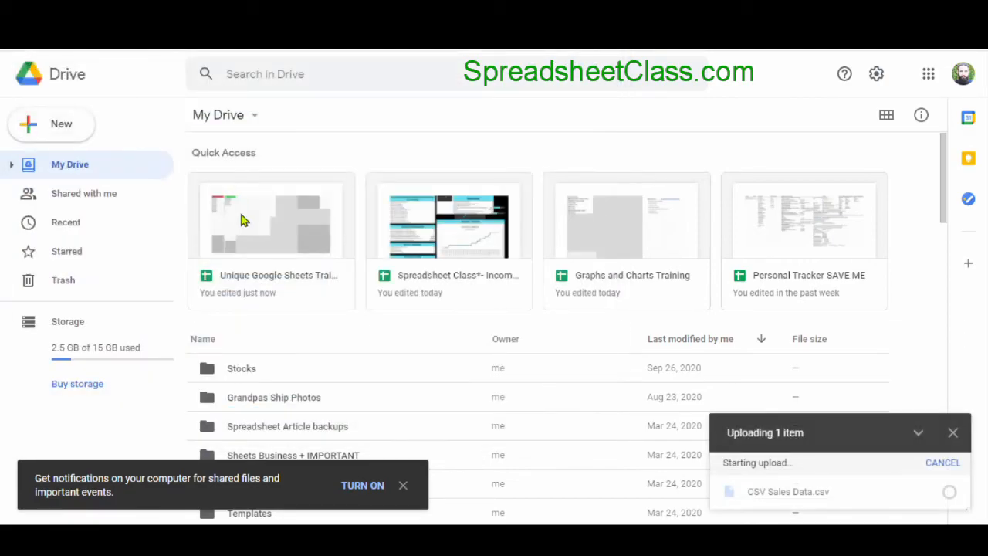